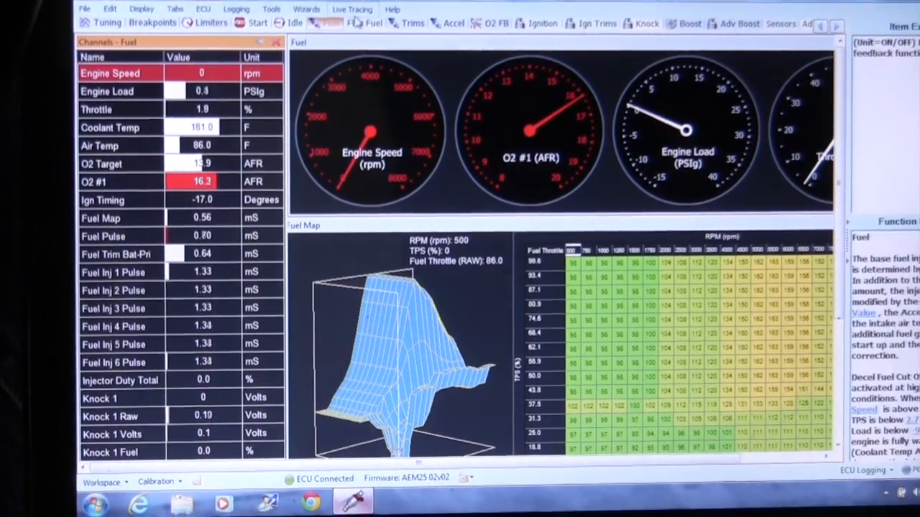
Show the Ignition Map table of base timing against engine RPM and boost load.
{"action": "left_click", "coordinate": [367, 24]}
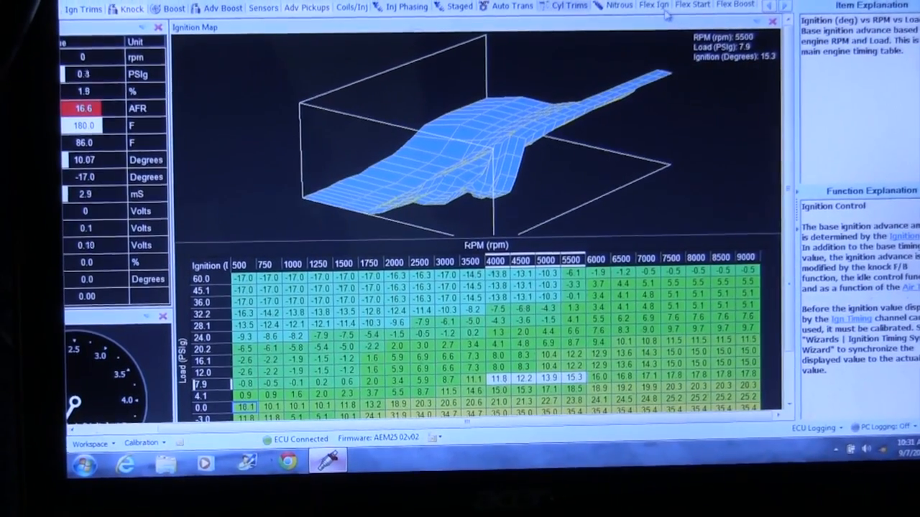
Show the Advanced Boost Control tables for RPM, throttle, vehicle speed, gear and trim.
{"action": "left_click", "coordinate": [652, 5]}
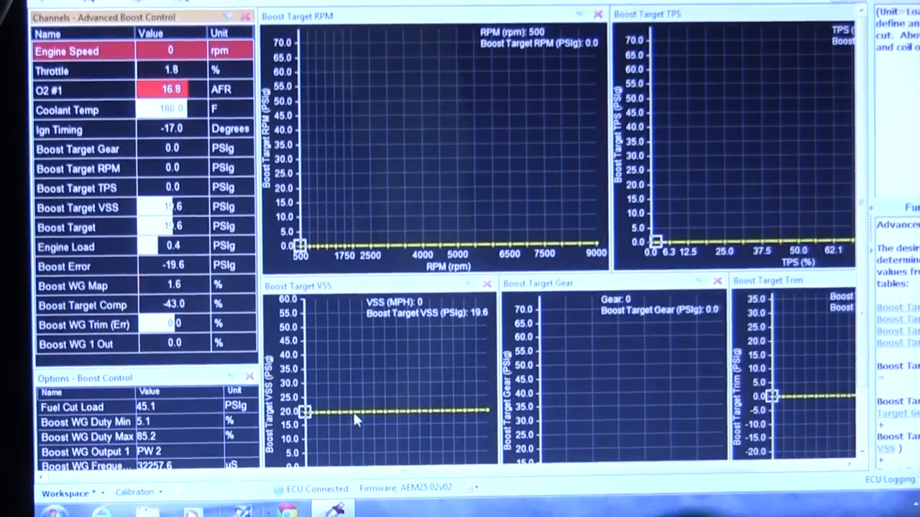
Scroll through the Flex Boost RPM, TPS, VSS and Gear graphs.
{"action": "scroll", "scroll_direction": "down", "scroll_amount": 3}
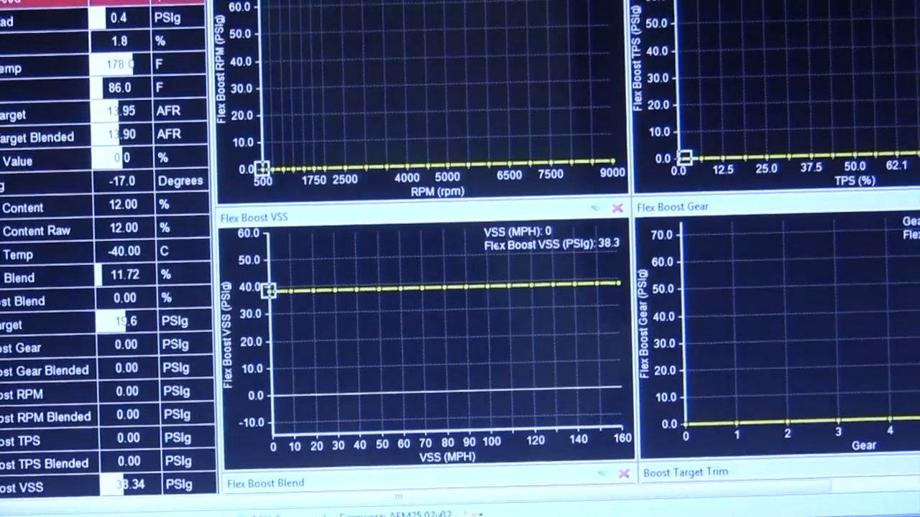
Scroll down to the Flex Boost Blend curve of blend percentage versus ethanol content.
{"action": "scroll", "scroll_direction": "down", "scroll_amount": 3}
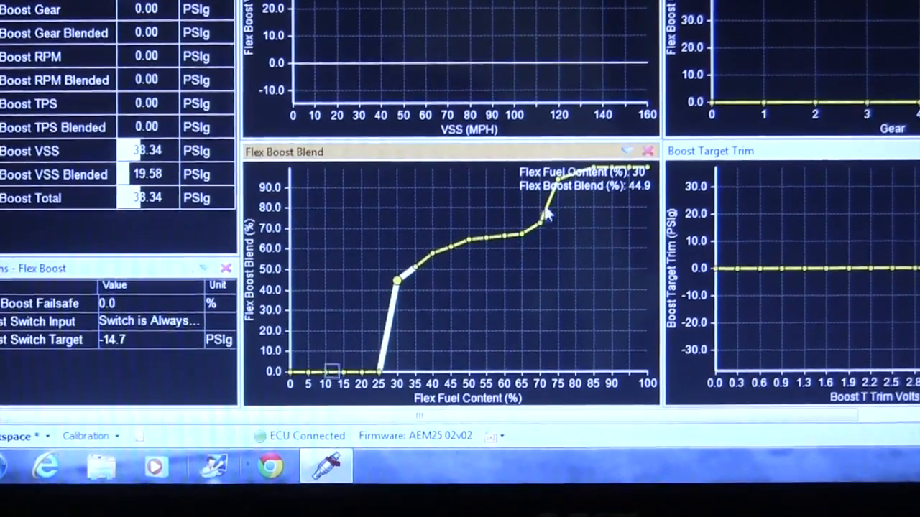
{"action": "mouse_move", "coordinate": [561, 201]}
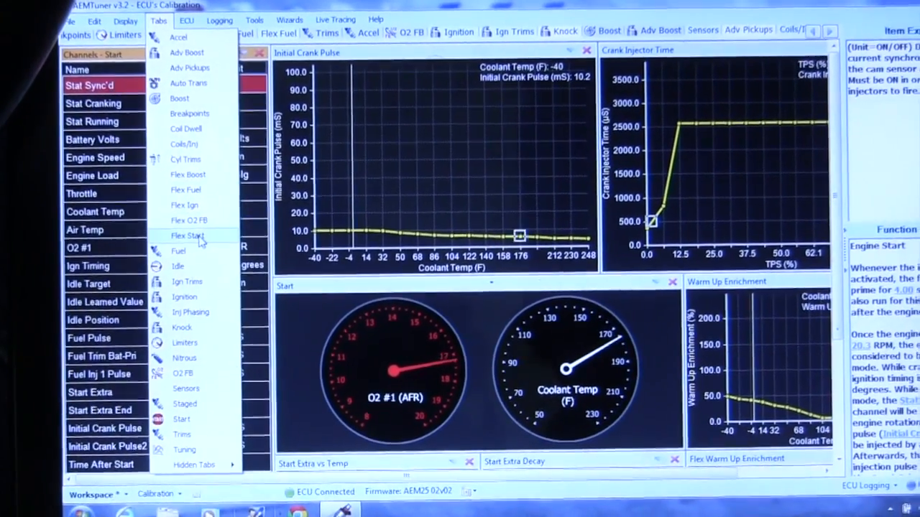
Show the Flex Start tables for start extra, extra decay and flex warm-up enrichment.
{"action": "left_click", "coordinate": [187, 236]}
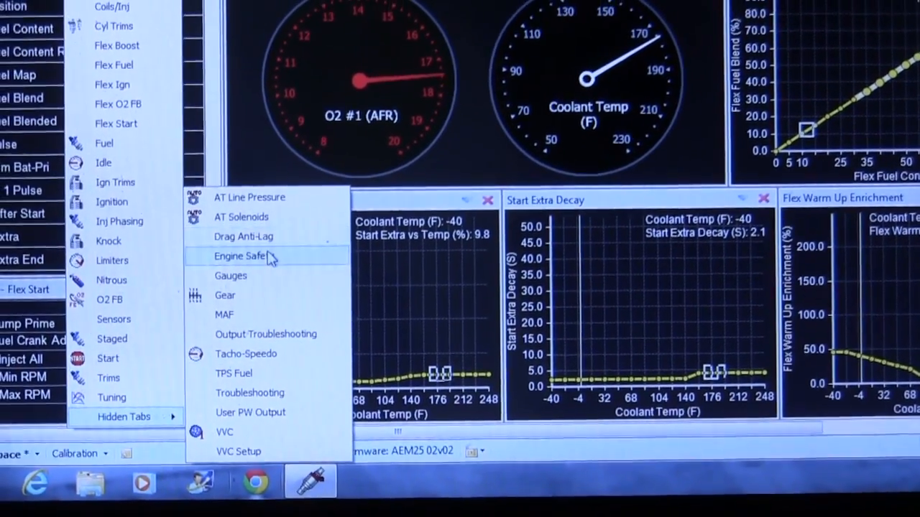
{"action": "left_click", "coordinate": [239, 256]}
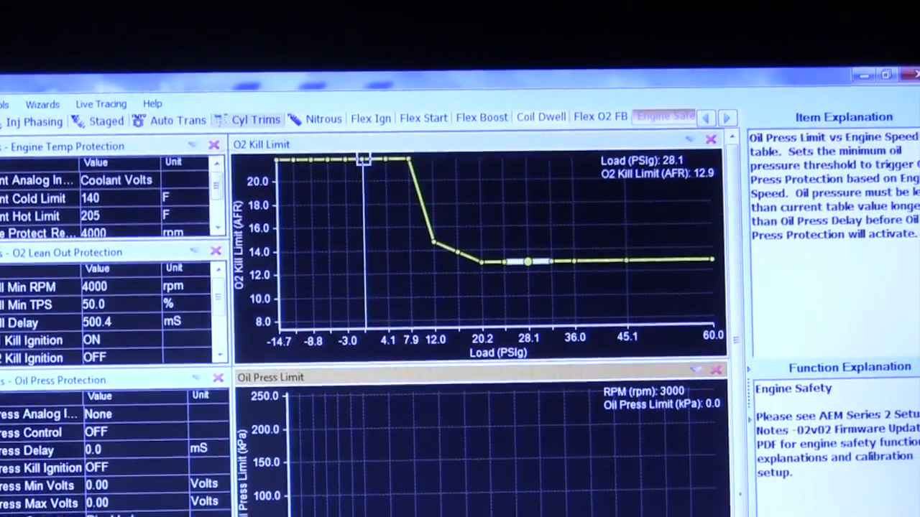
Scroll down past the O2 Kill Limit and Oil Press Limit tables to fuel pressure protection.
{"action": "scroll", "scroll_direction": "down", "scroll_amount": 3}
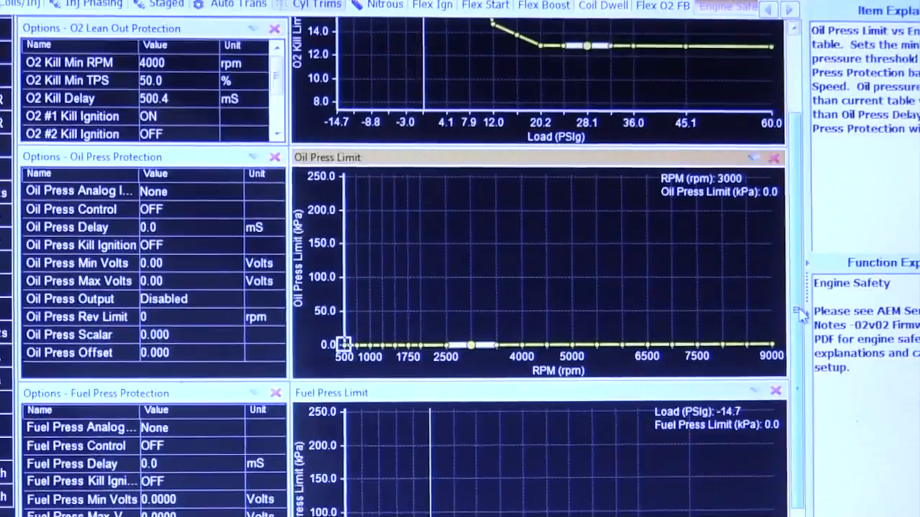
{"action": "scroll", "scroll_direction": "down", "scroll_amount": 3}
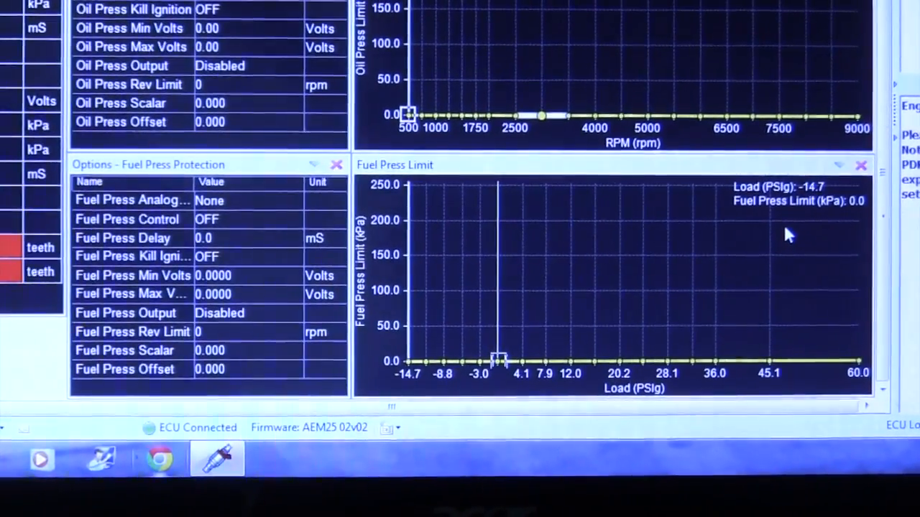
{"action": "scroll", "scroll_direction": "down", "scroll_amount": 3}
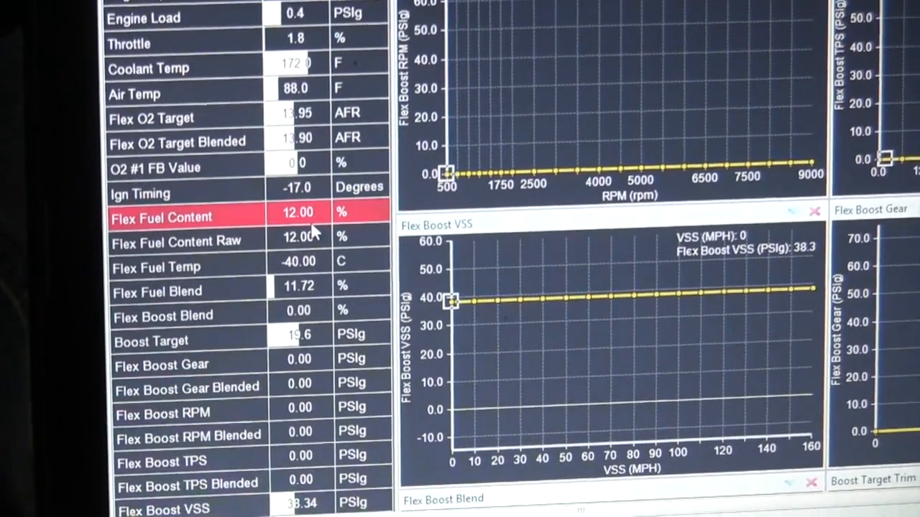
{"action": "scroll", "scroll_direction": "down", "scroll_amount": 3}
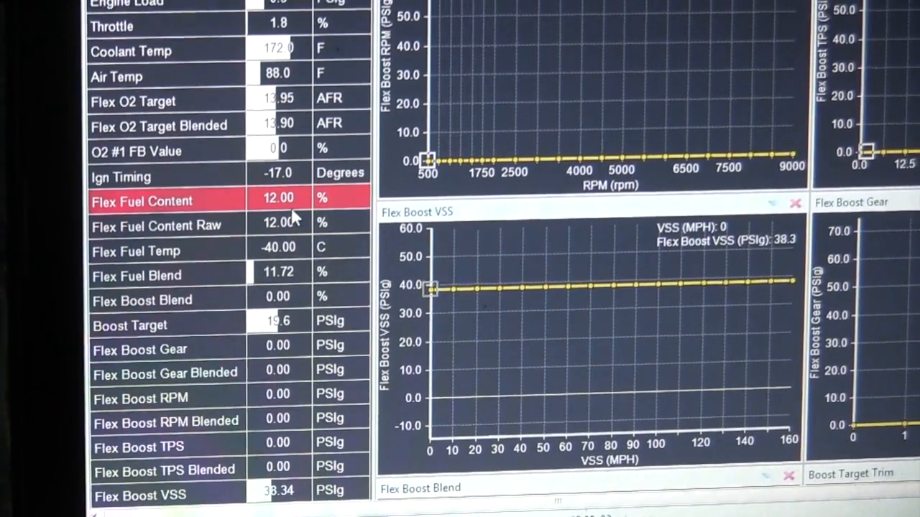
{"action": "scroll", "scroll_direction": "down", "scroll_amount": 3}
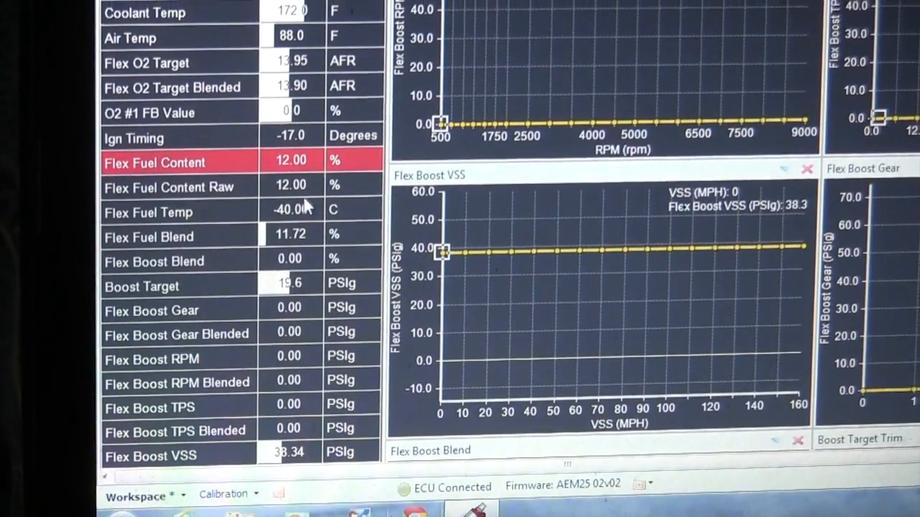